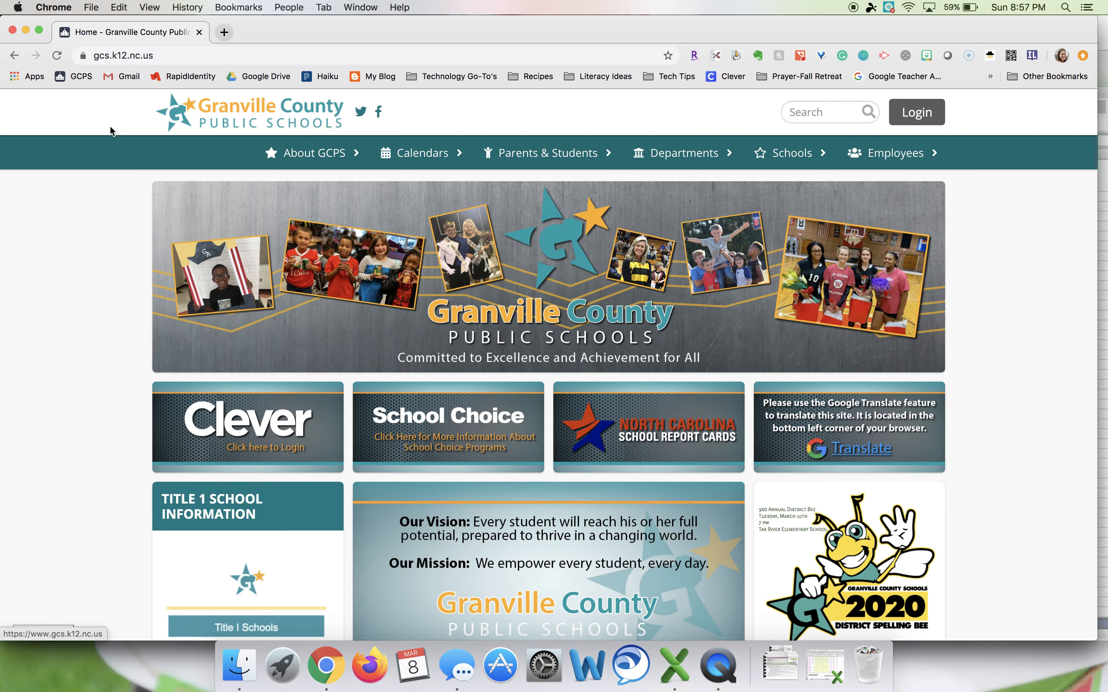
- Open the About GCPS menu on the Granville County Public Schools homepage
left_click(308, 153)
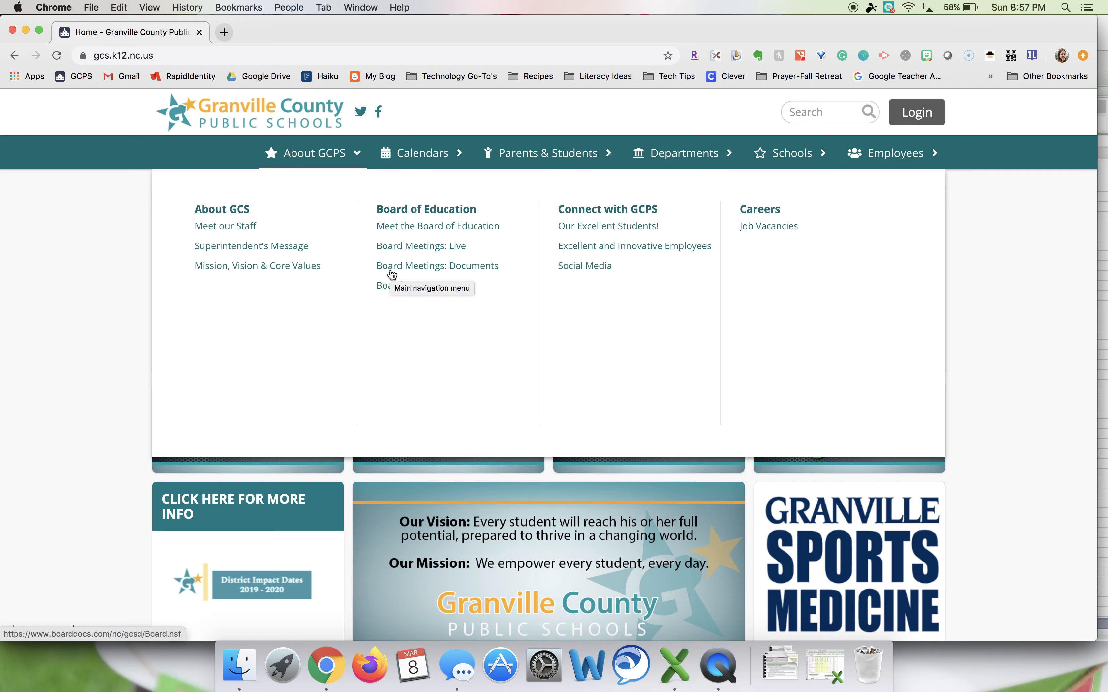
mouse_move(478, 274)
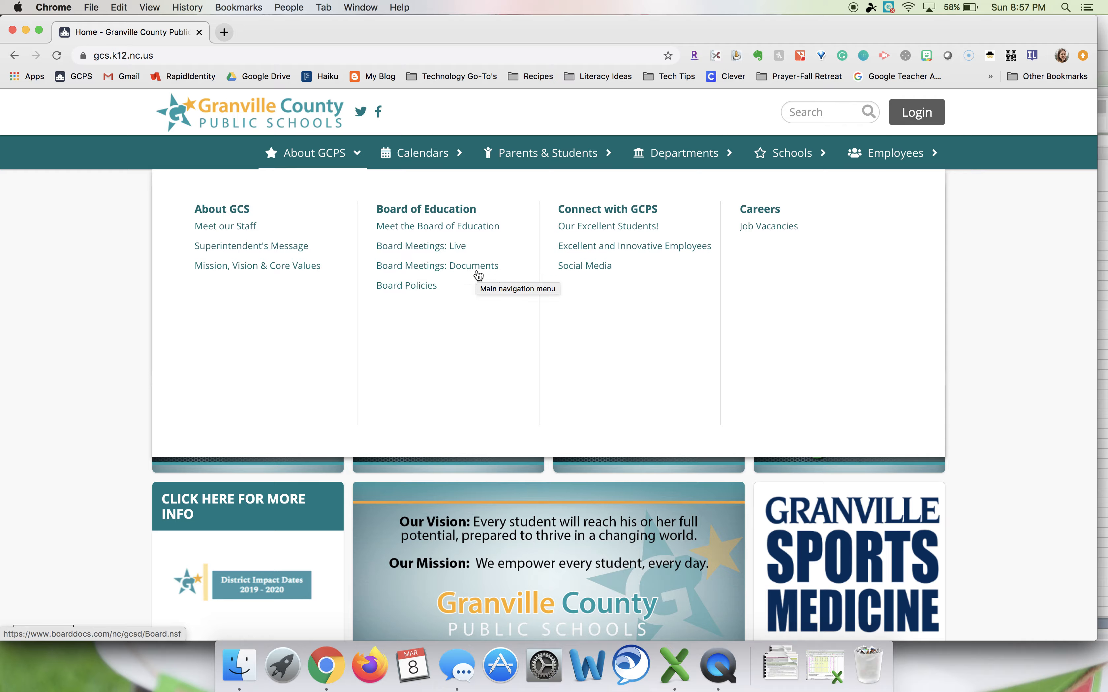
- Go to Board Meetings: Documents and enter the BoardDocs public site
left_click(436, 266)
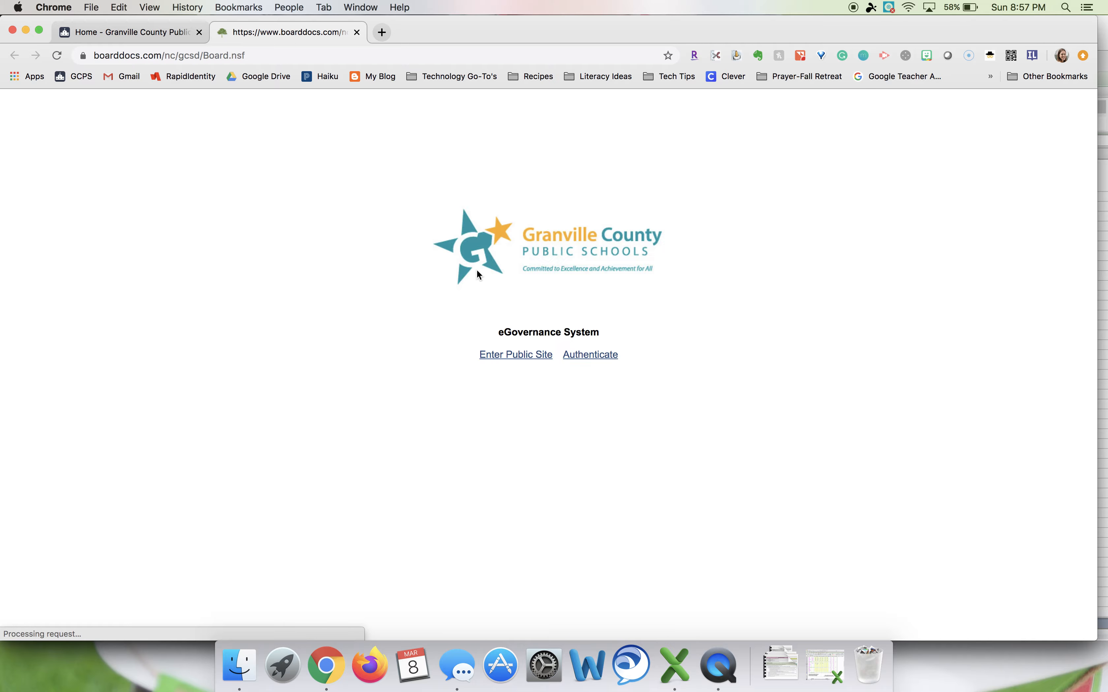
left_click(515, 354)
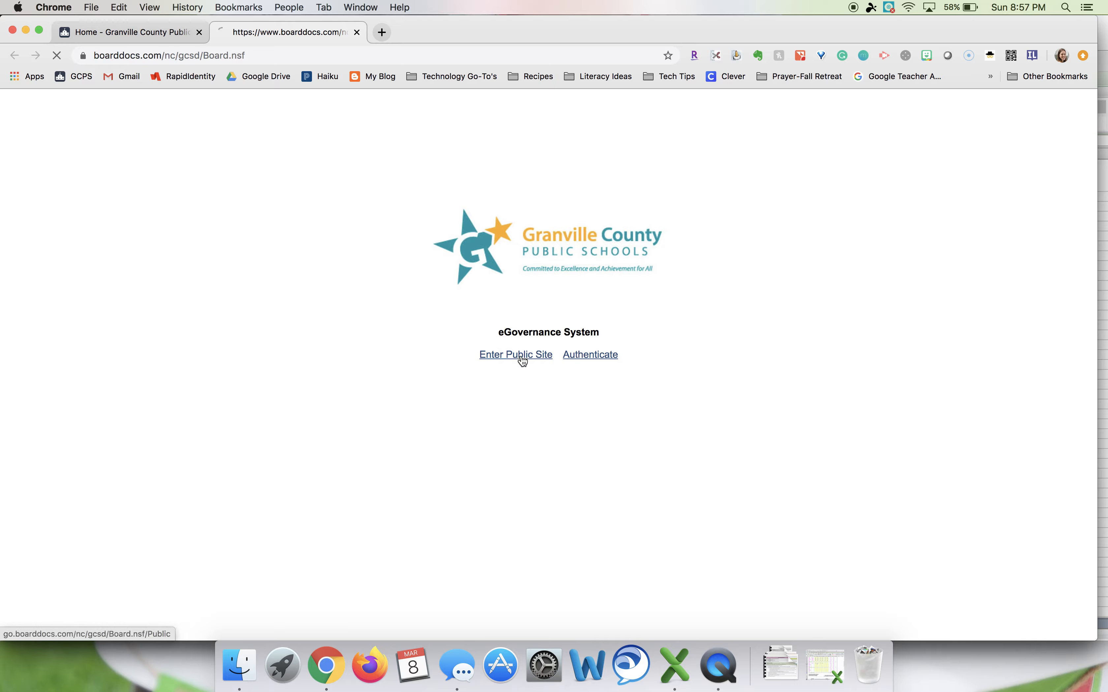
left_click(515, 355)
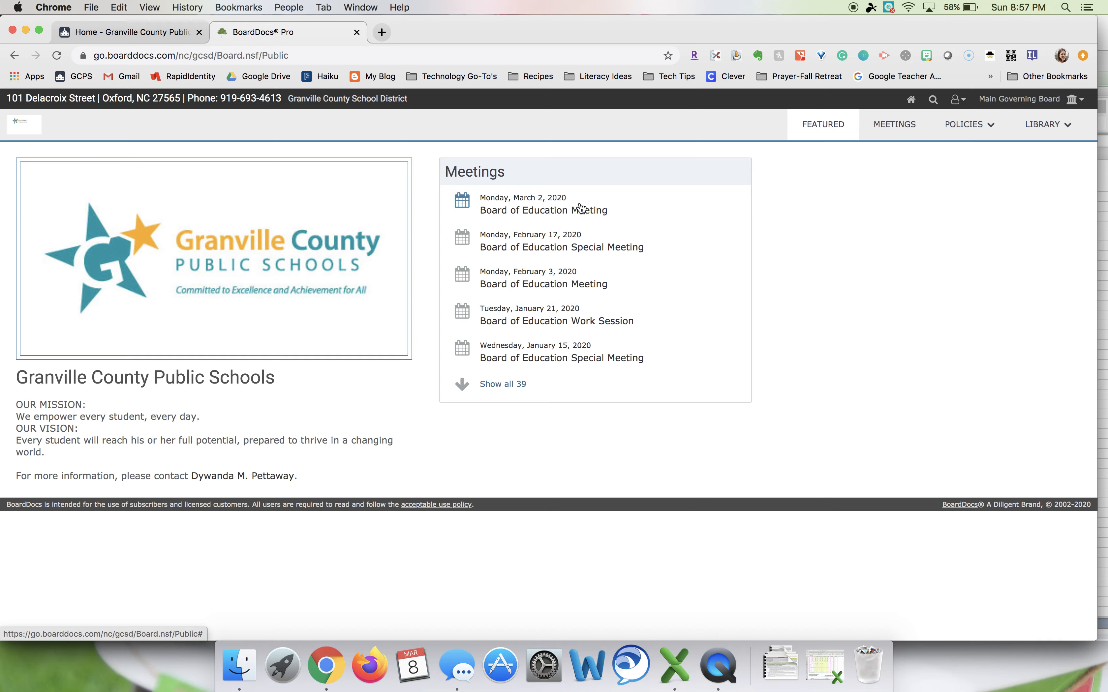
mouse_move(610, 205)
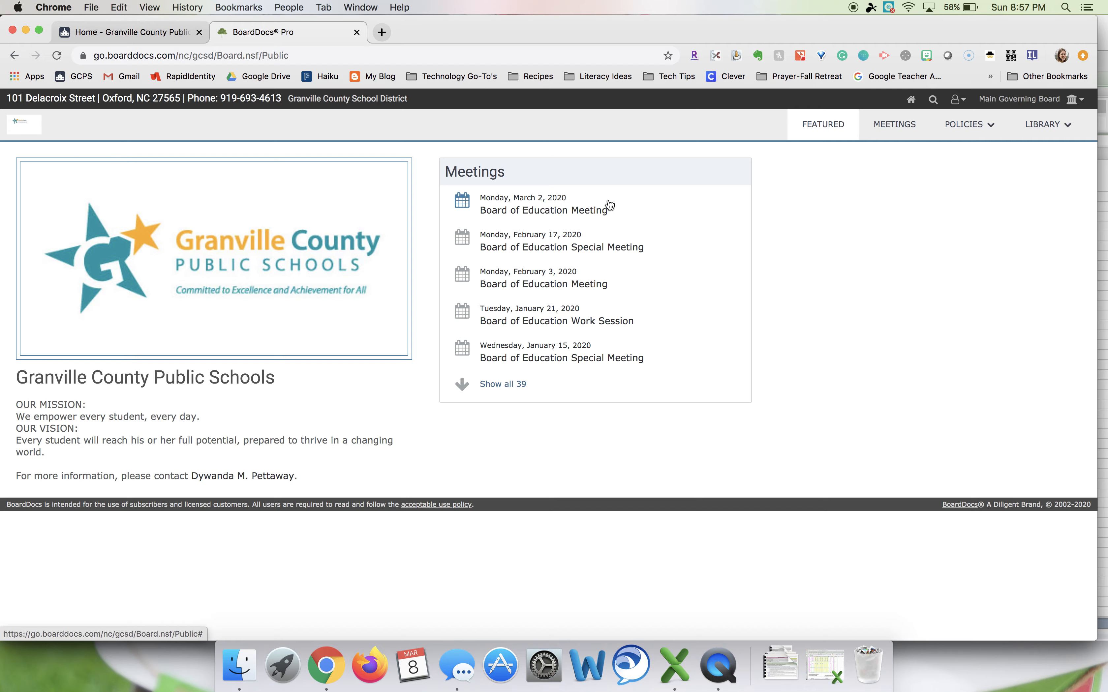
mouse_move(507, 208)
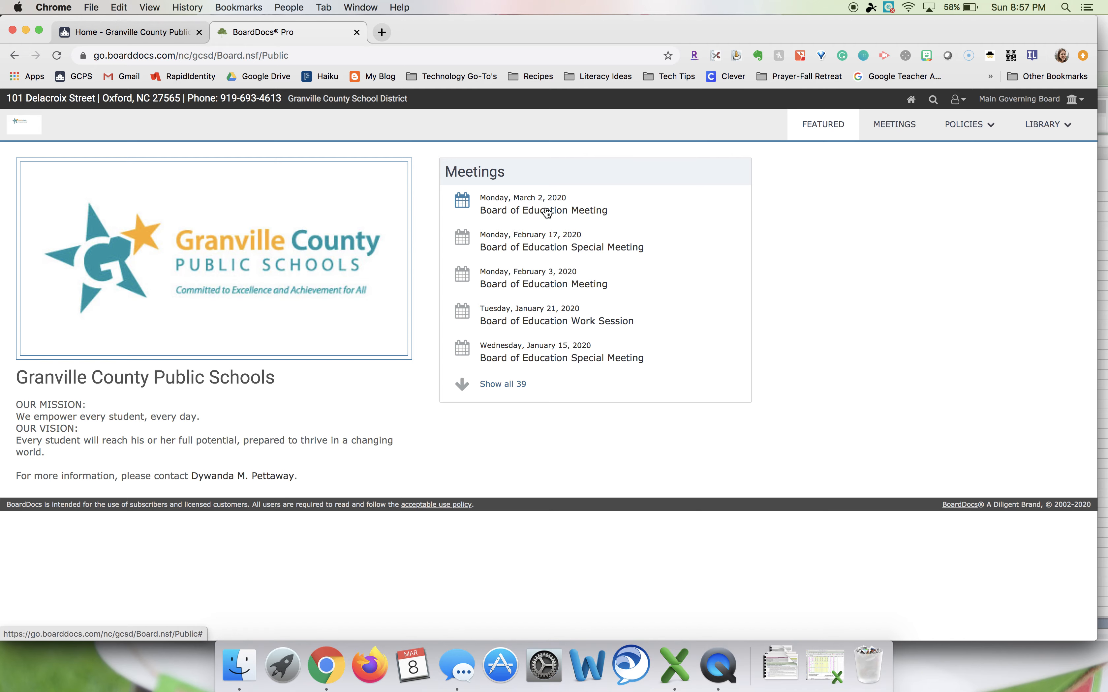
- Open the Monday, March 2, 2020 Board of Education Meeting and choose Watch Video
left_click(543, 204)
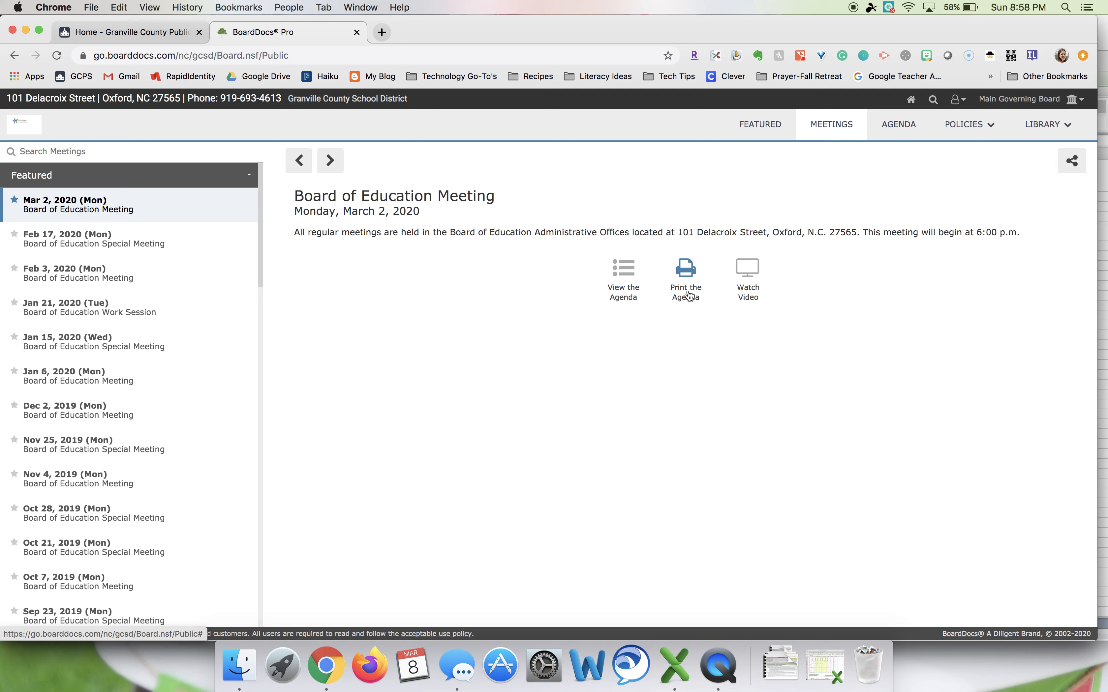
mouse_move(747, 268)
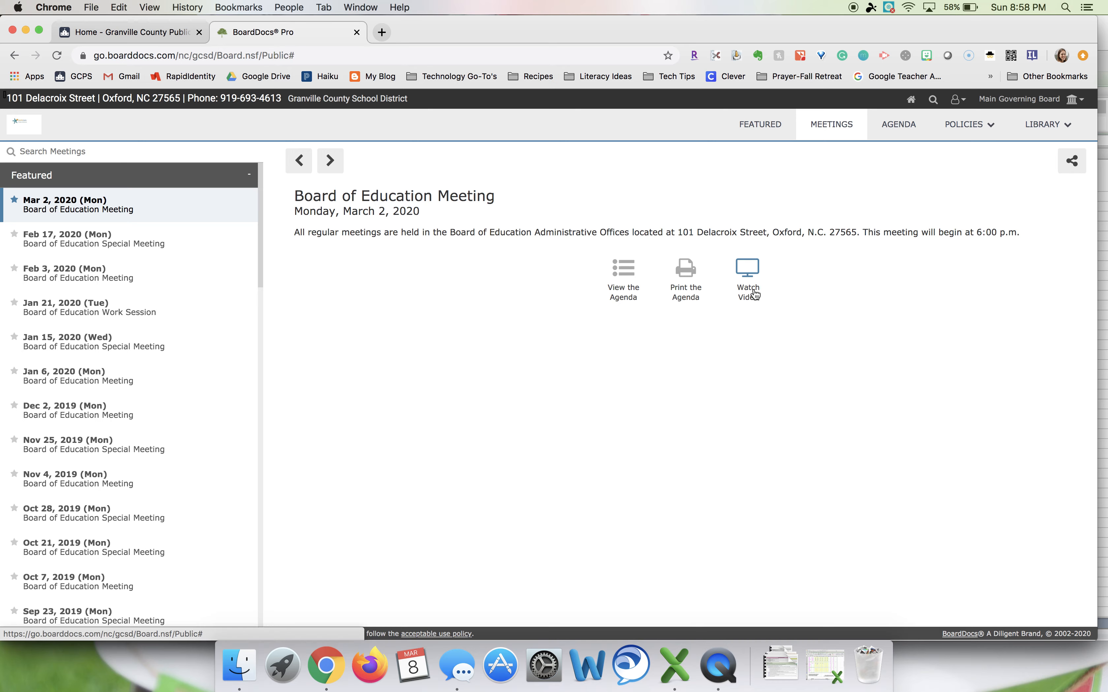
left_click(746, 275)
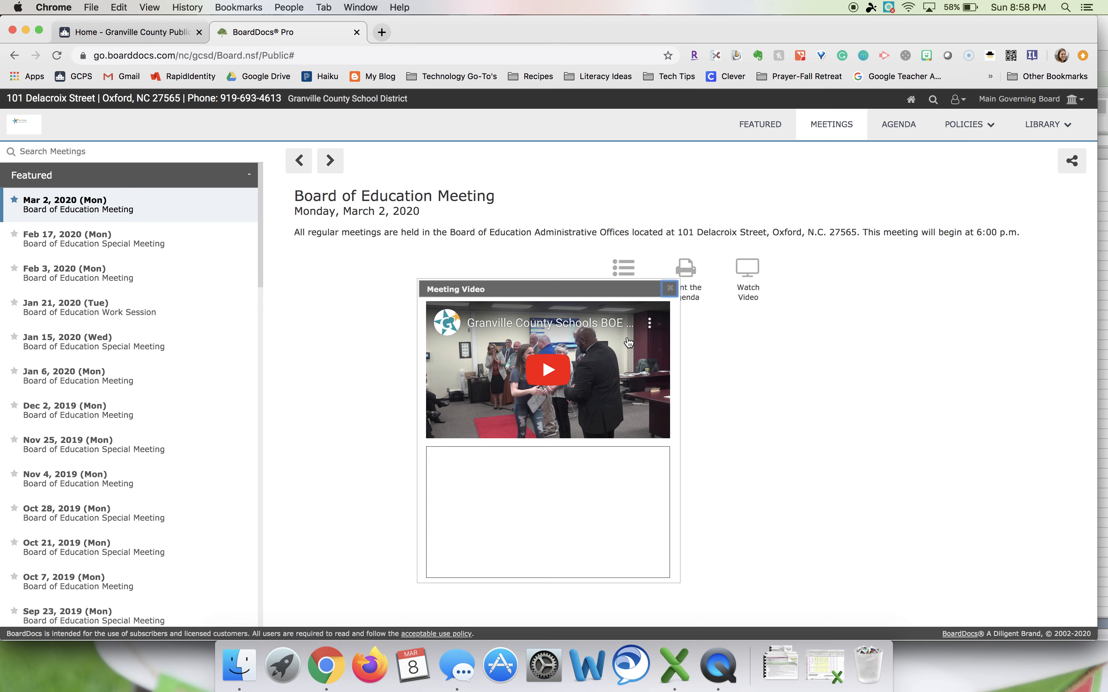
mouse_move(461, 324)
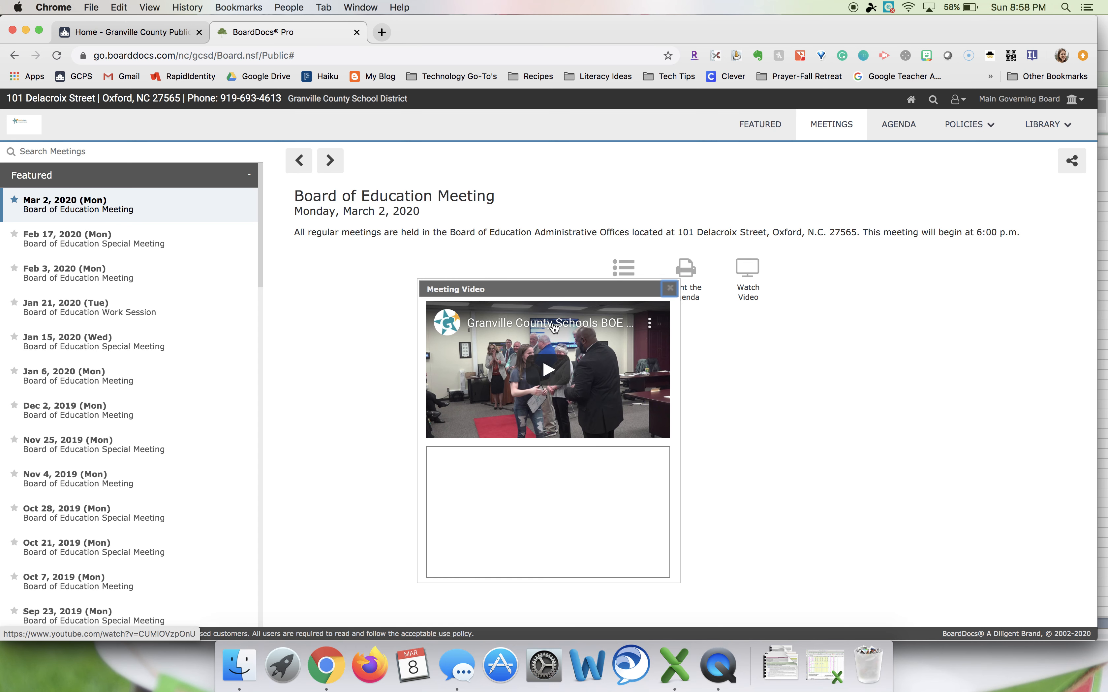
- Open the BOE Meeting 3-2-2020 video on YouTube and let it play
left_click(547, 369)
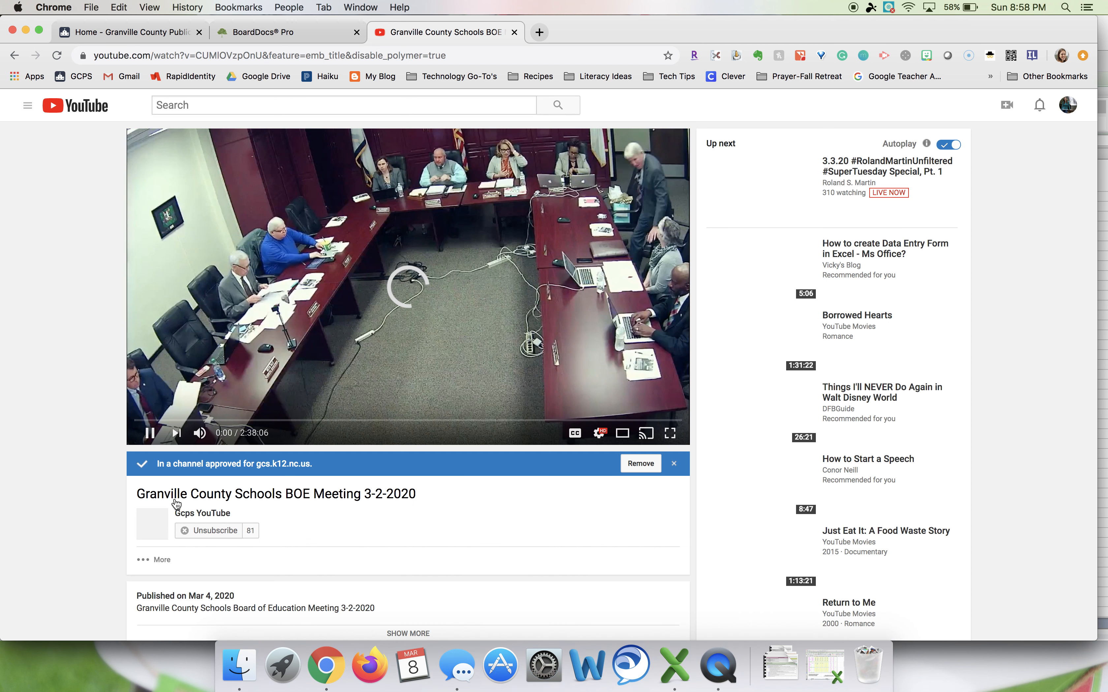
left_click(149, 434)
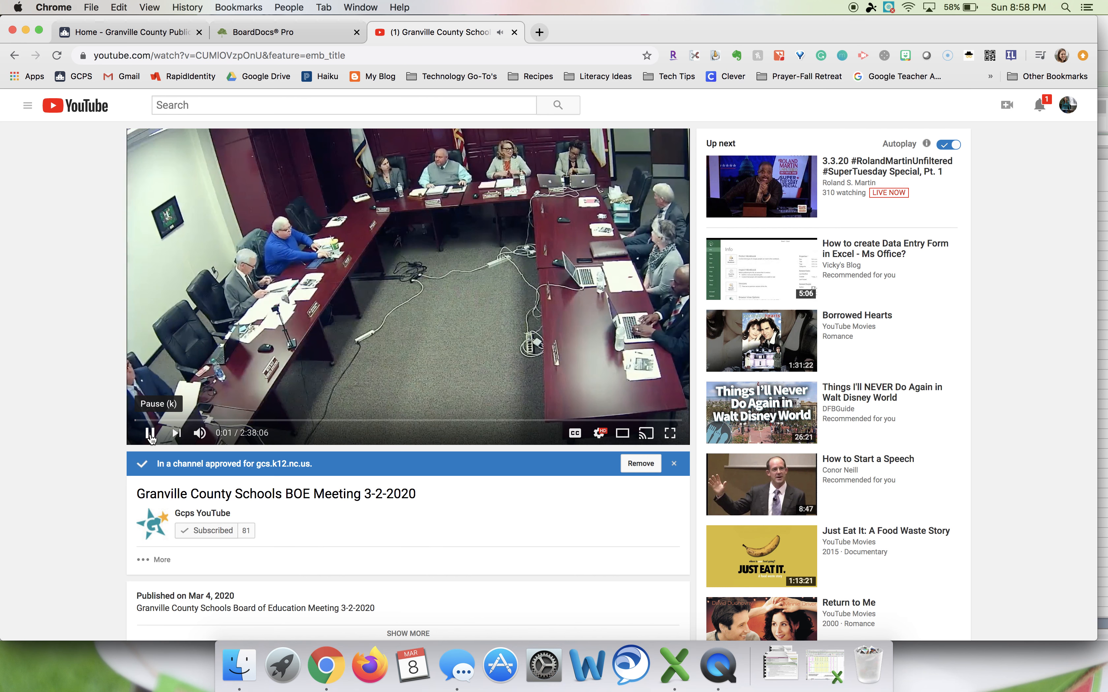